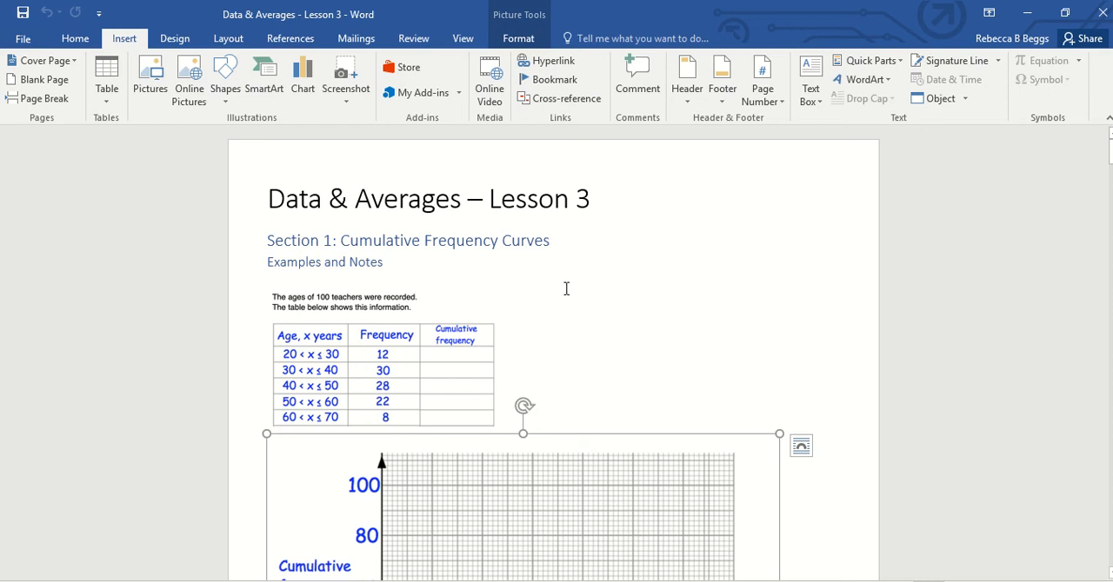
mouse_move(634, 321)
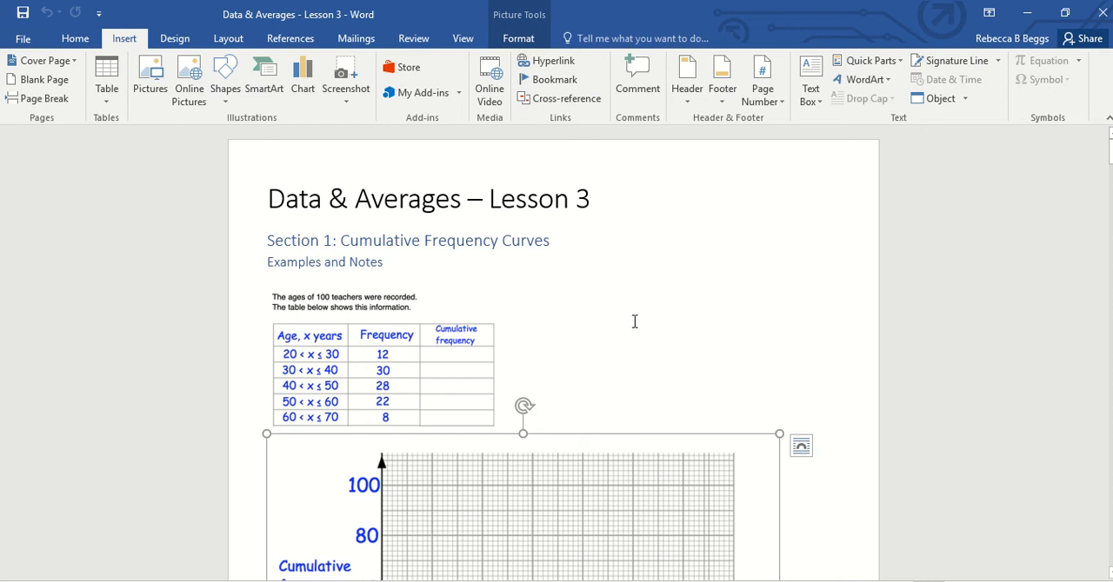
mouse_move(640, 319)
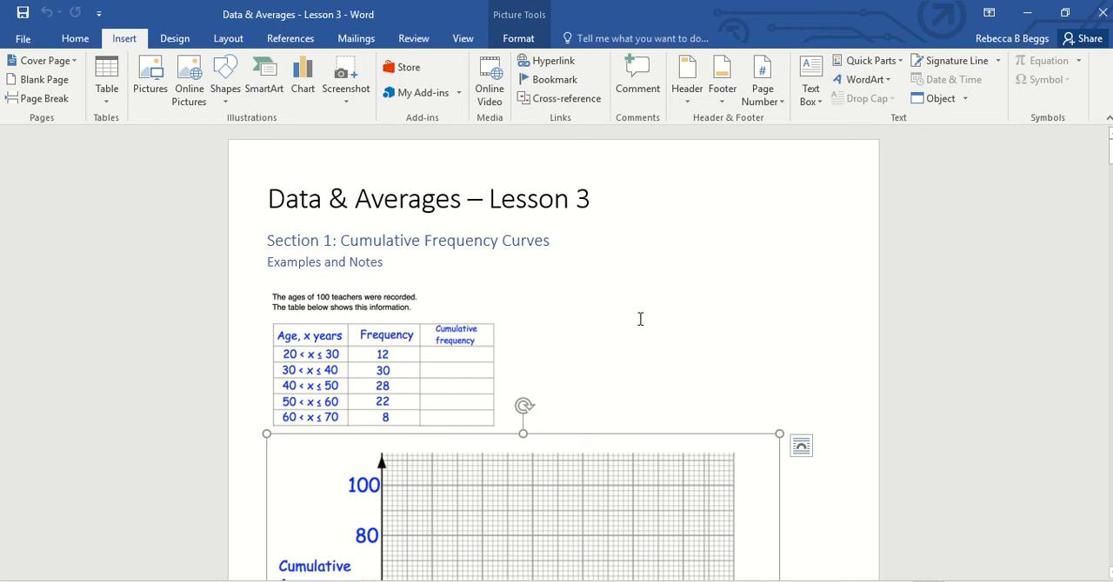
mouse_move(559, 333)
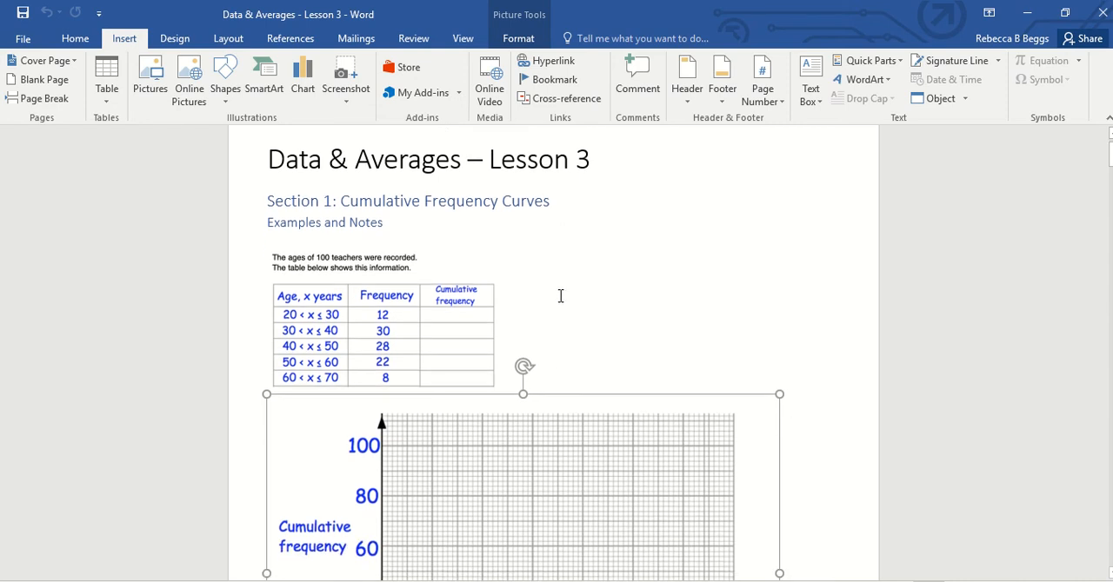
Scroll down to the cumulative frequency grid to place the cross marker.
scroll(down, 3)
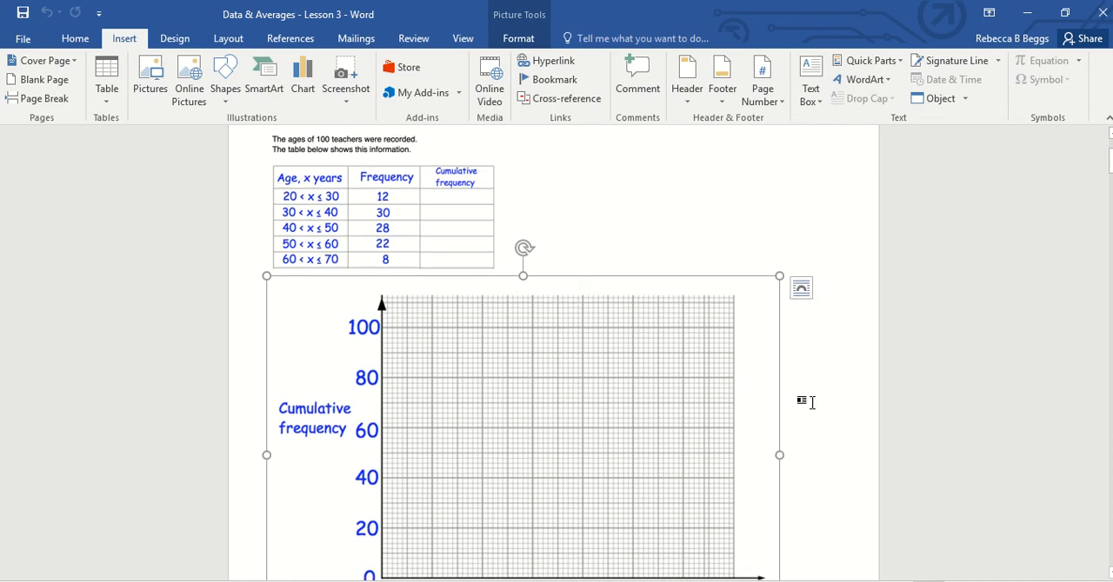
mouse_move(454, 411)
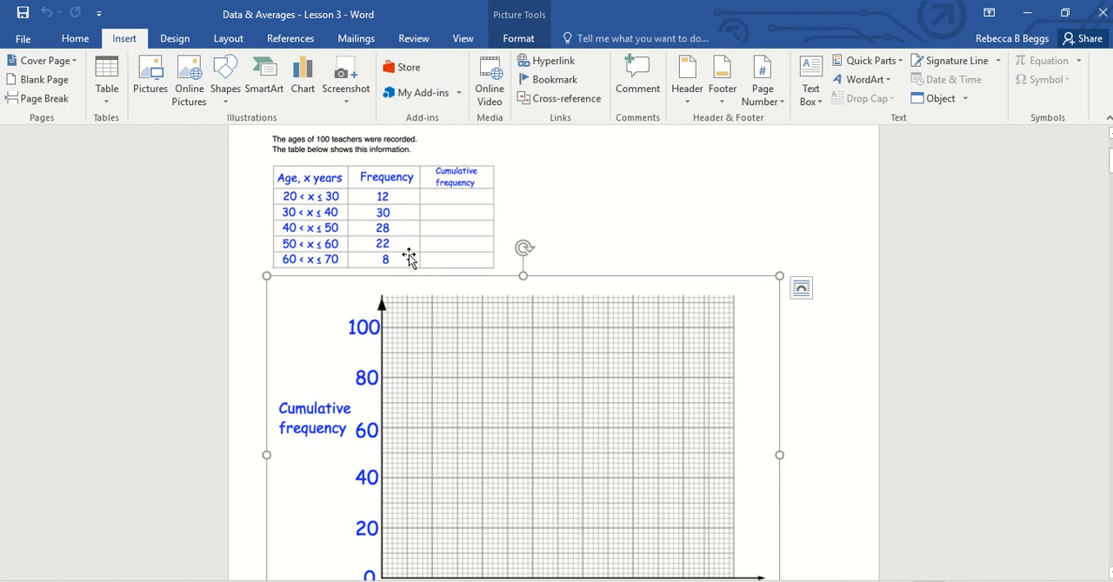
mouse_move(475, 233)
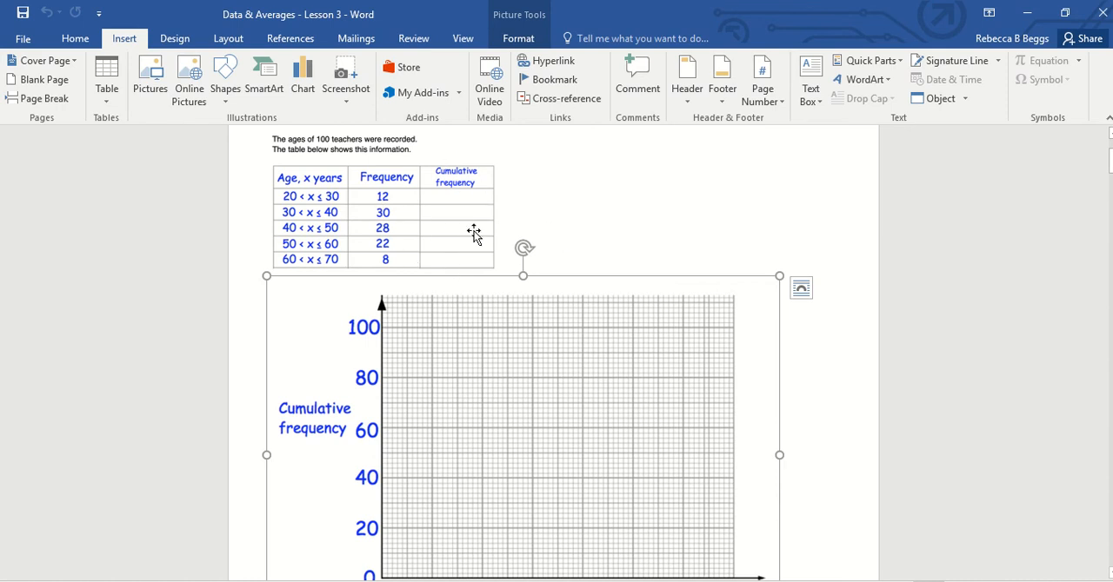
mouse_move(452, 169)
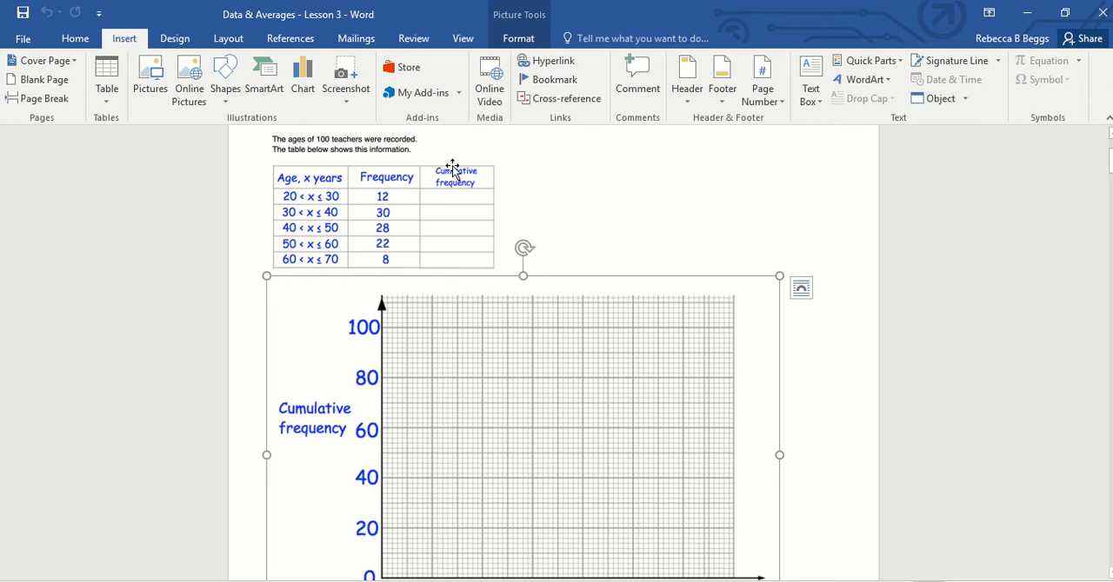
mouse_move(441, 256)
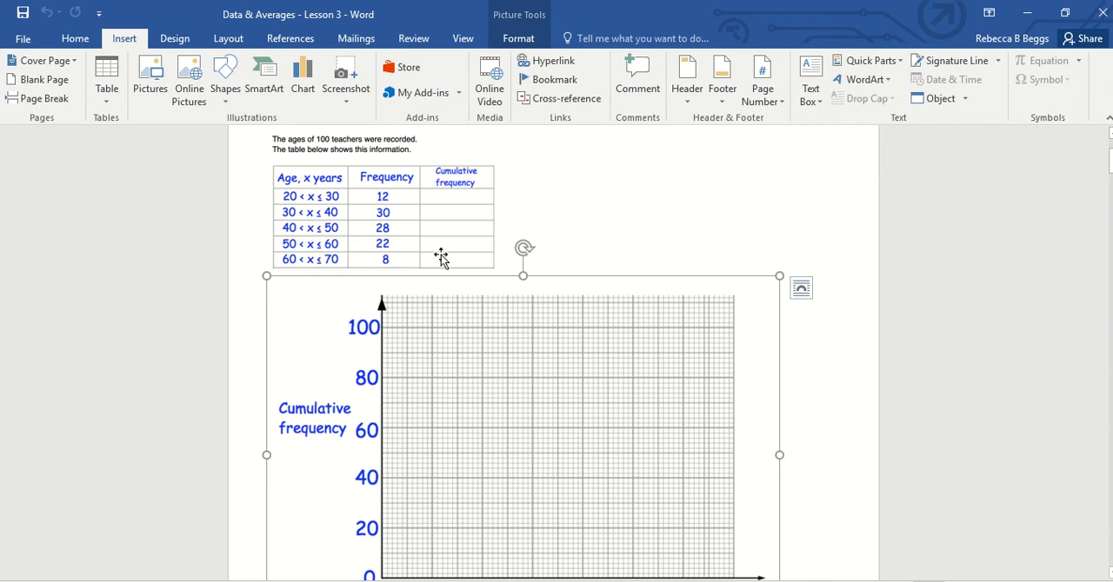
mouse_move(446, 241)
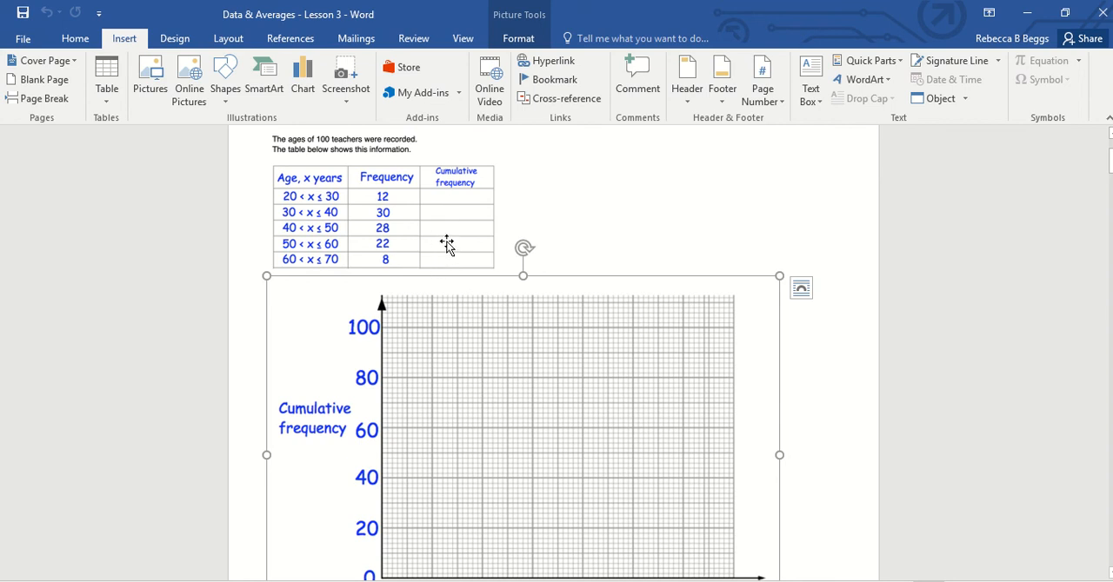
scroll(down, 3)
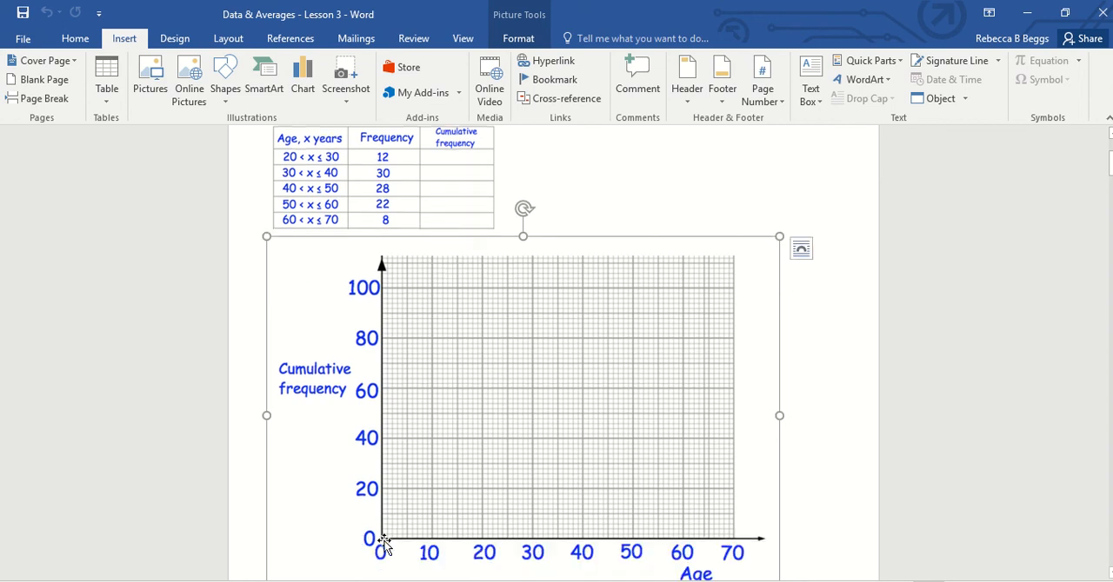
mouse_move(496, 456)
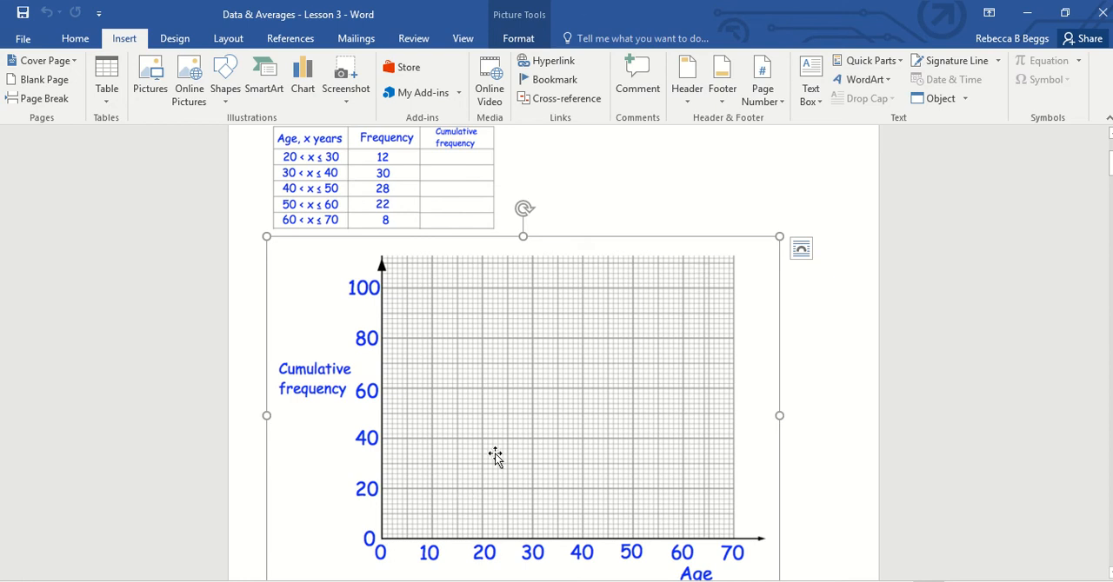
mouse_move(242, 120)
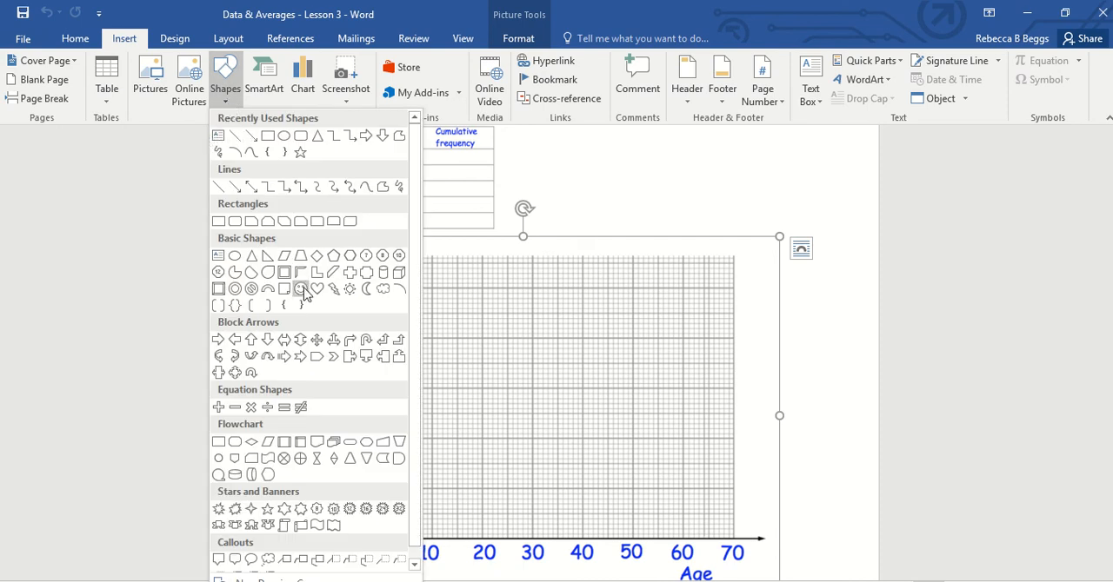
mouse_move(263, 426)
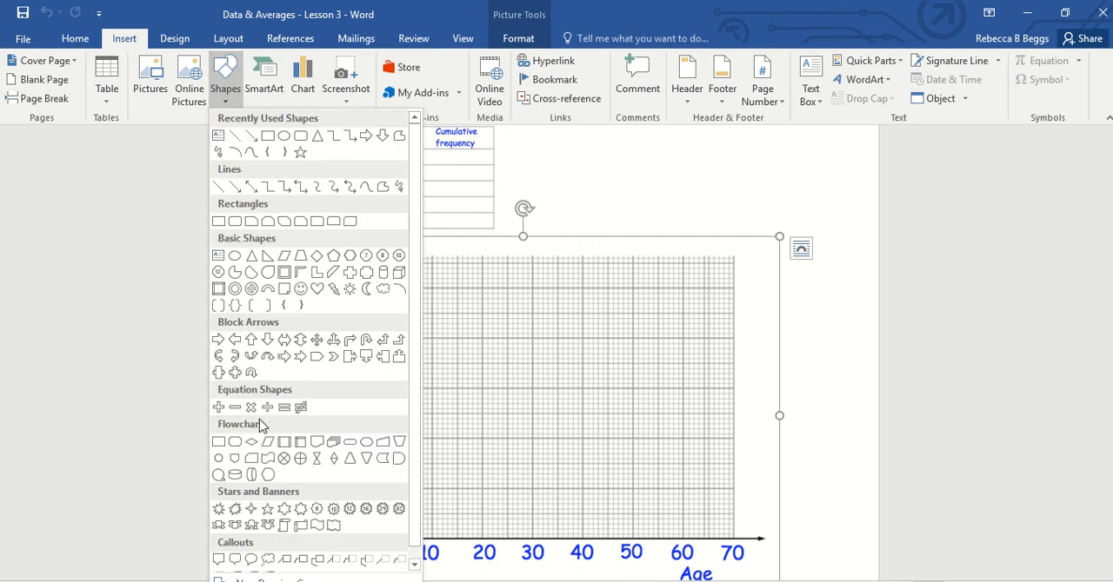
mouse_move(251, 408)
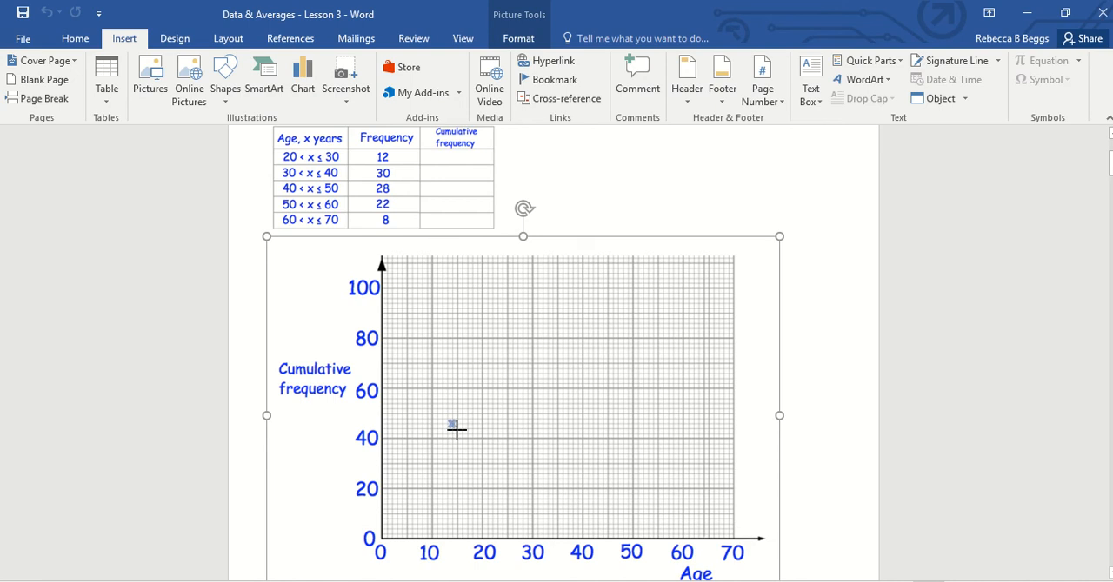
Plot crosses at ages 20, 30, 40, 50, 60, 70 (frequencies 0, 12, 42, 70, 92, 100).
click(452, 426)
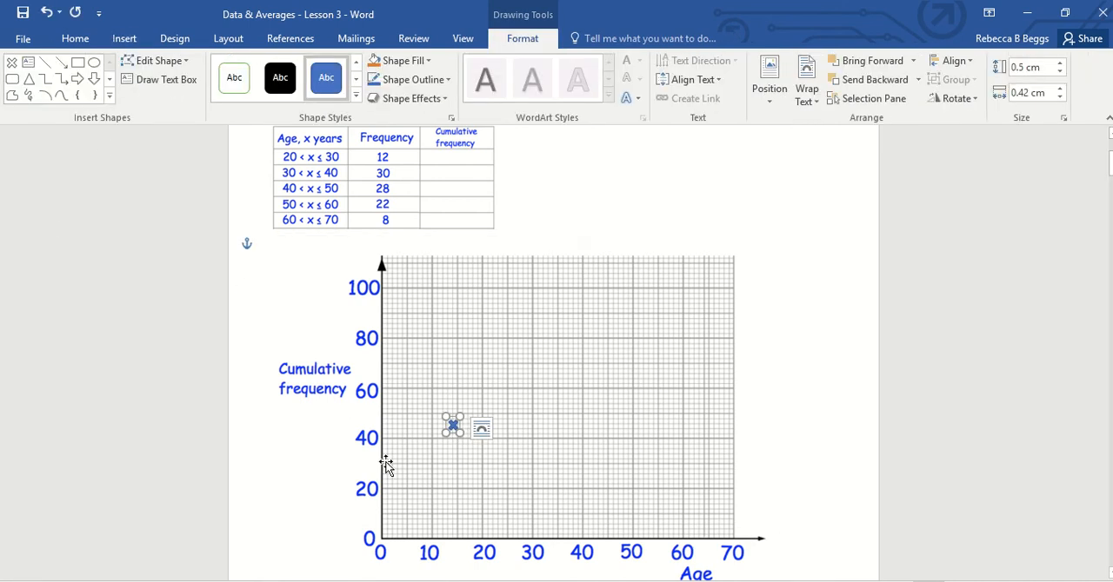
mouse_move(441, 555)
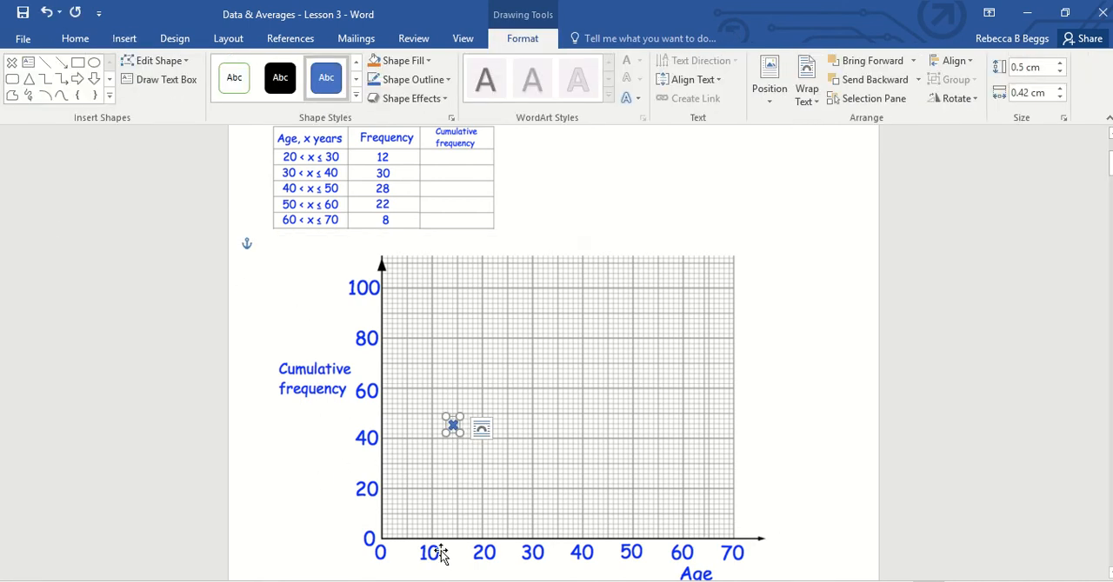
mouse_move(455, 555)
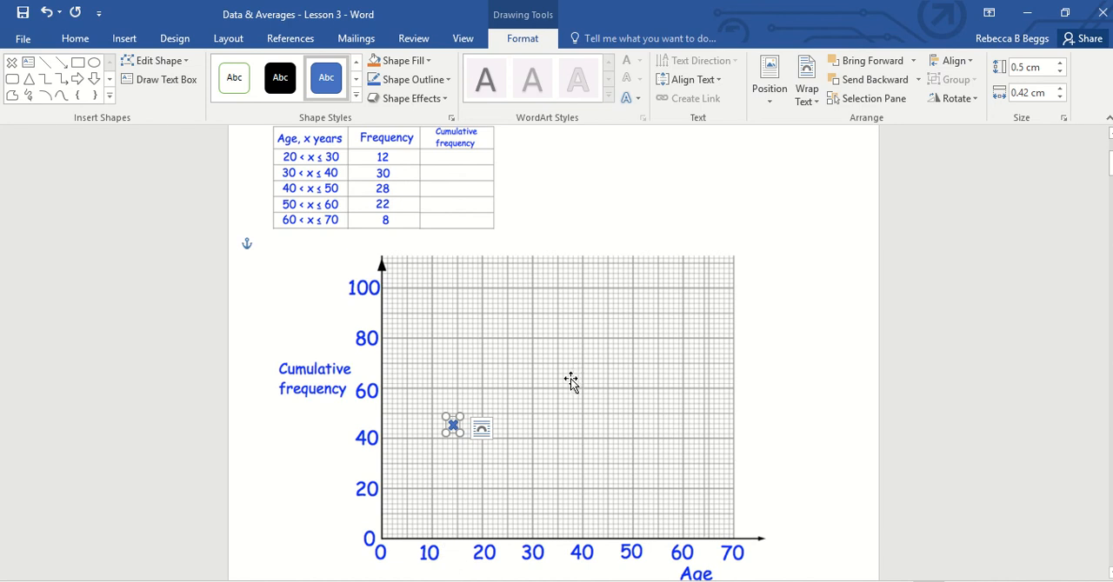
mouse_move(570, 398)
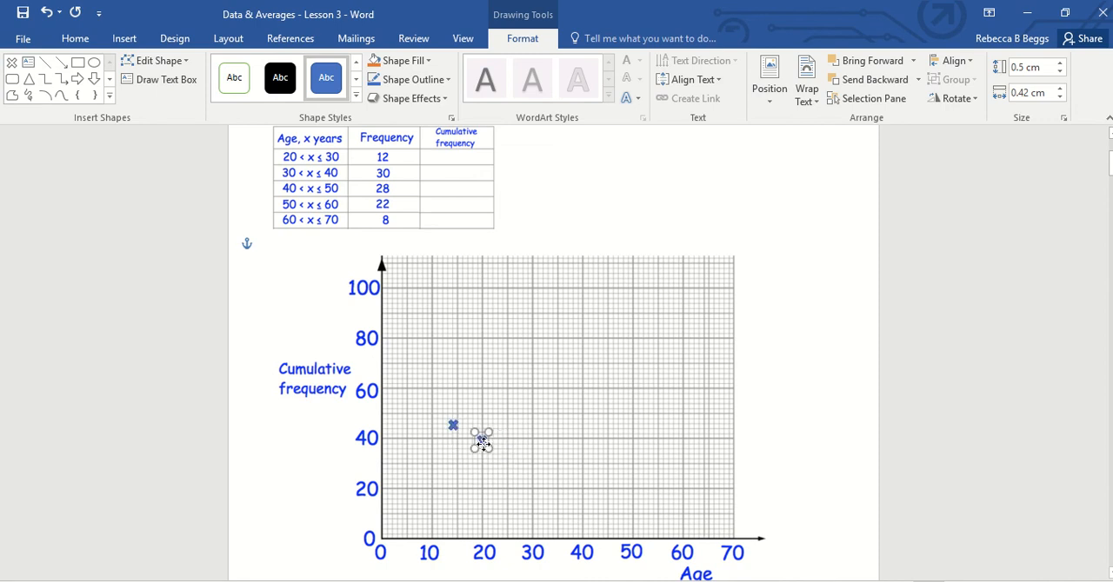
drag(481, 439, 532, 518)
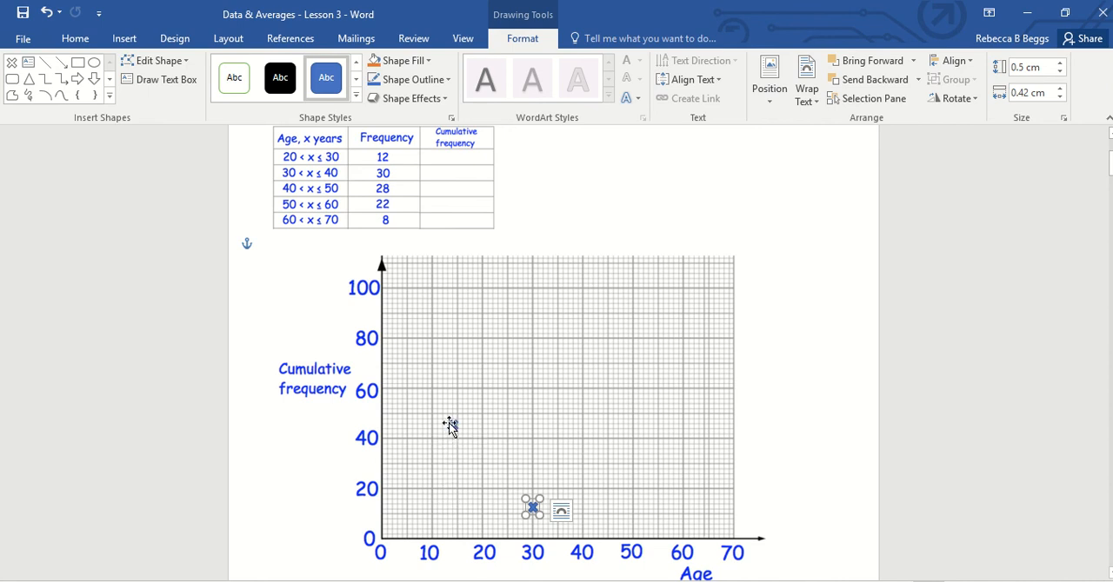
mouse_move(453, 429)
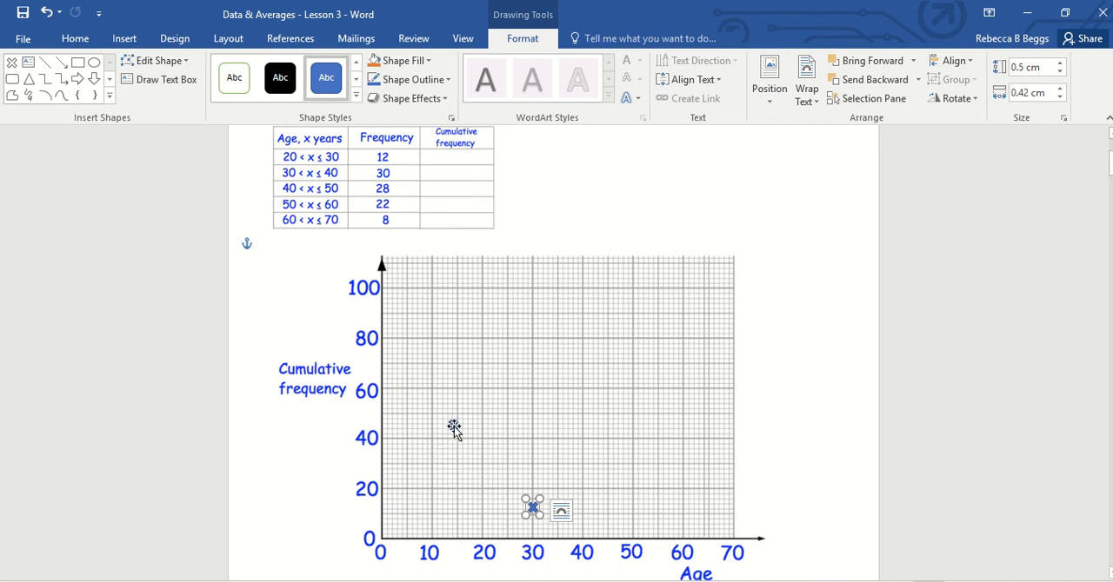
drag(533, 507, 477, 439)
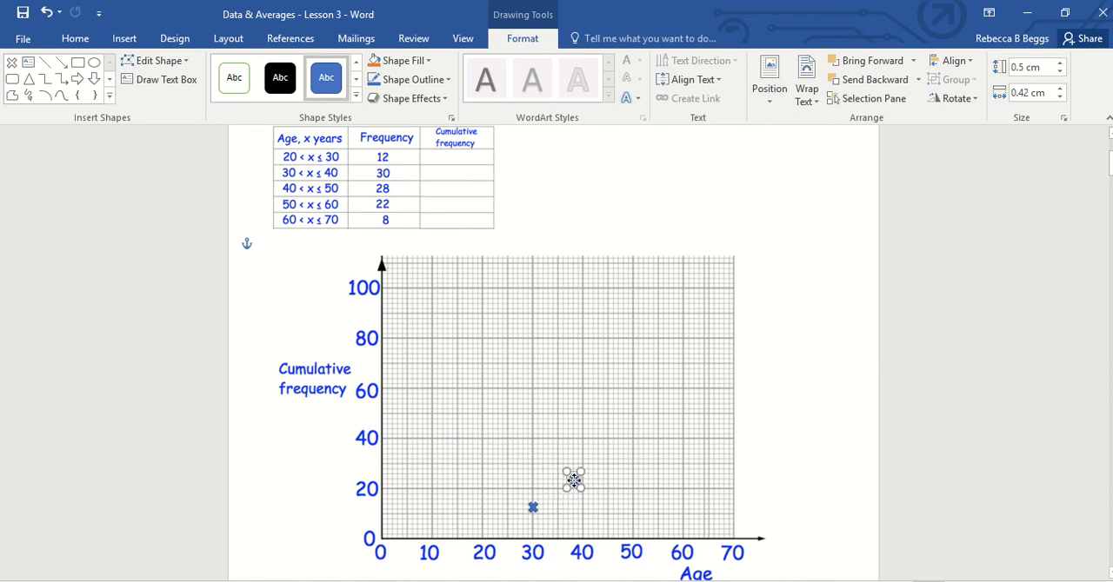
drag(573, 481, 580, 433)
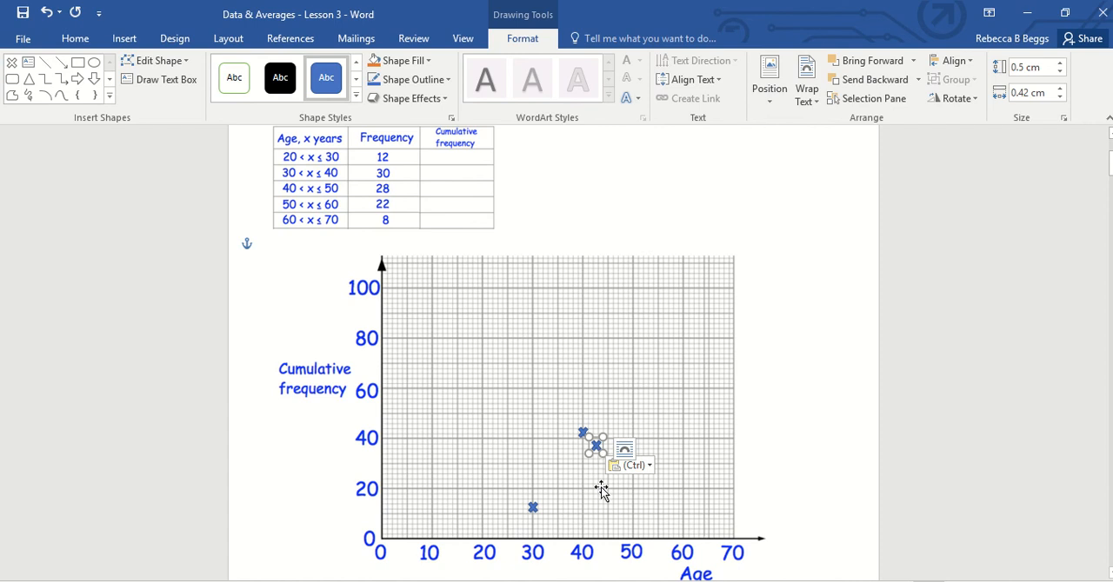
drag(596, 444, 643, 477)
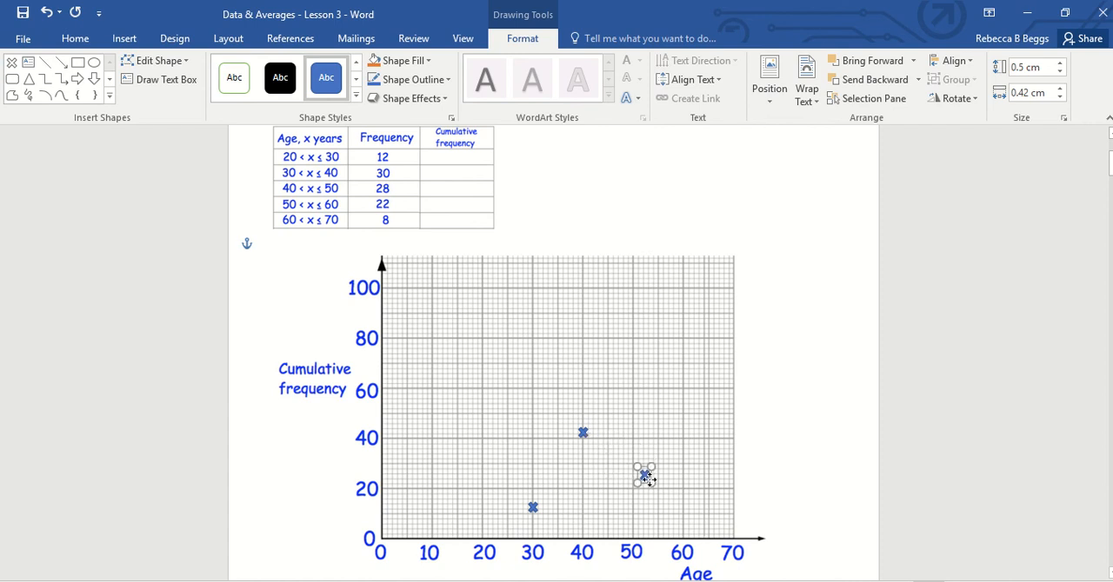
drag(644, 476, 628, 353)
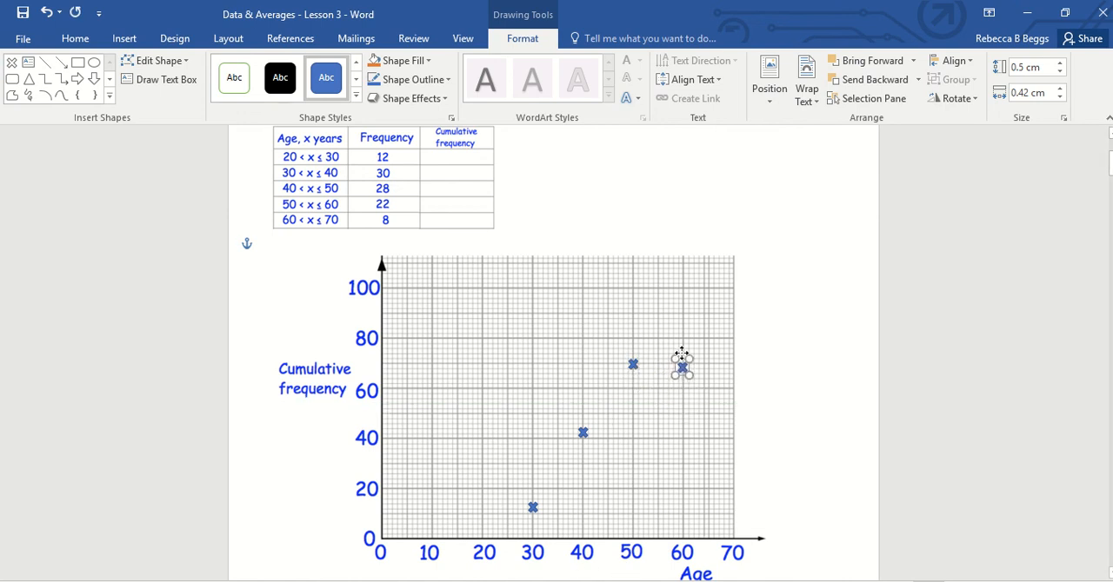
drag(682, 365, 685, 310)
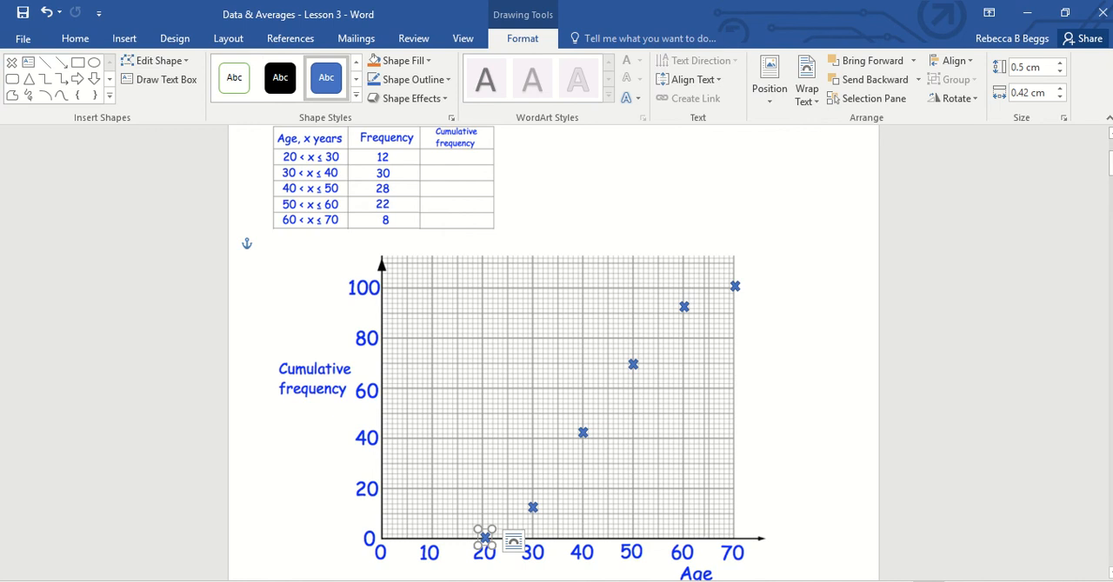
mouse_move(347, 227)
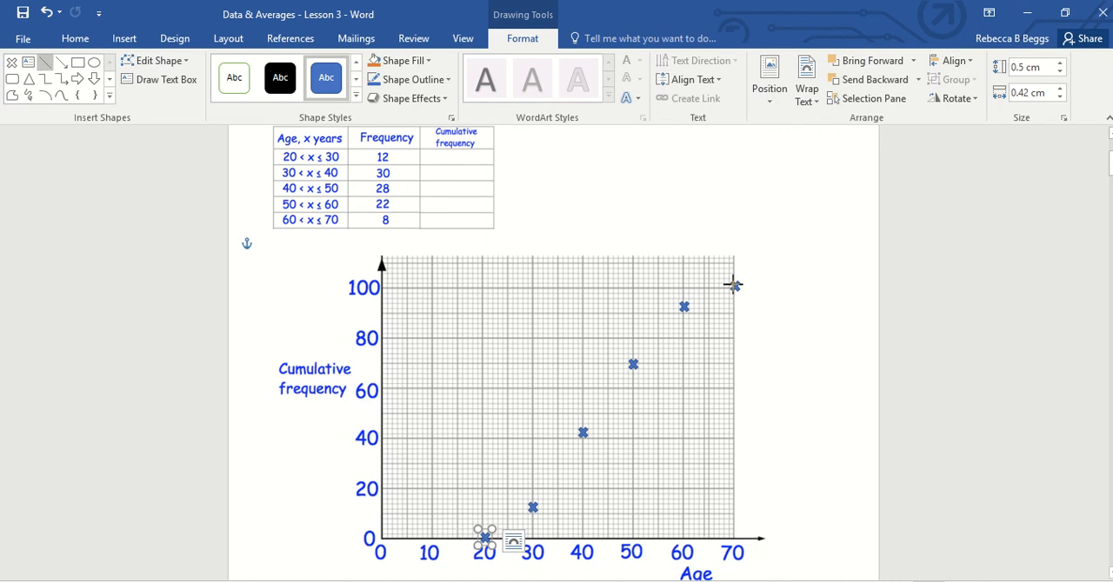
Draw straight lines joining crosses at ages 70–60, 60–50 and 30–40.
drag(684, 305, 734, 286)
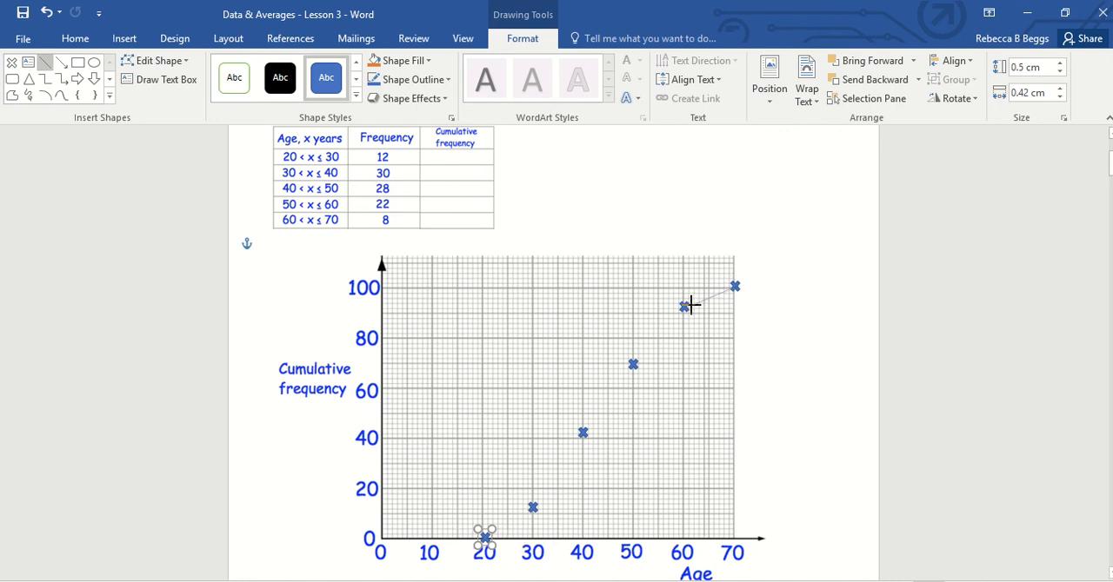
drag(684, 306, 734, 286)
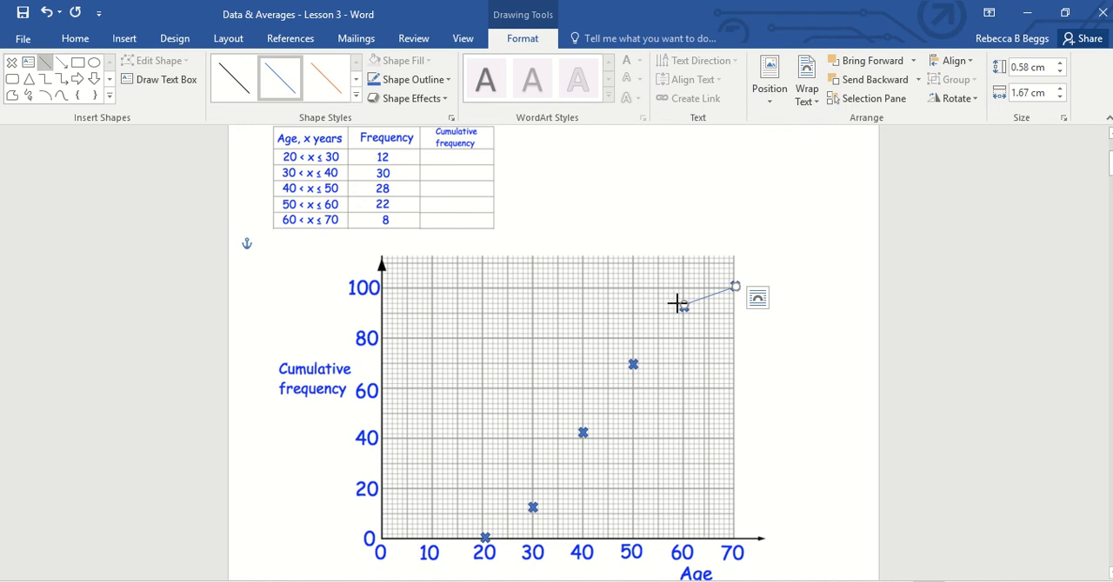
drag(678, 304, 635, 363)
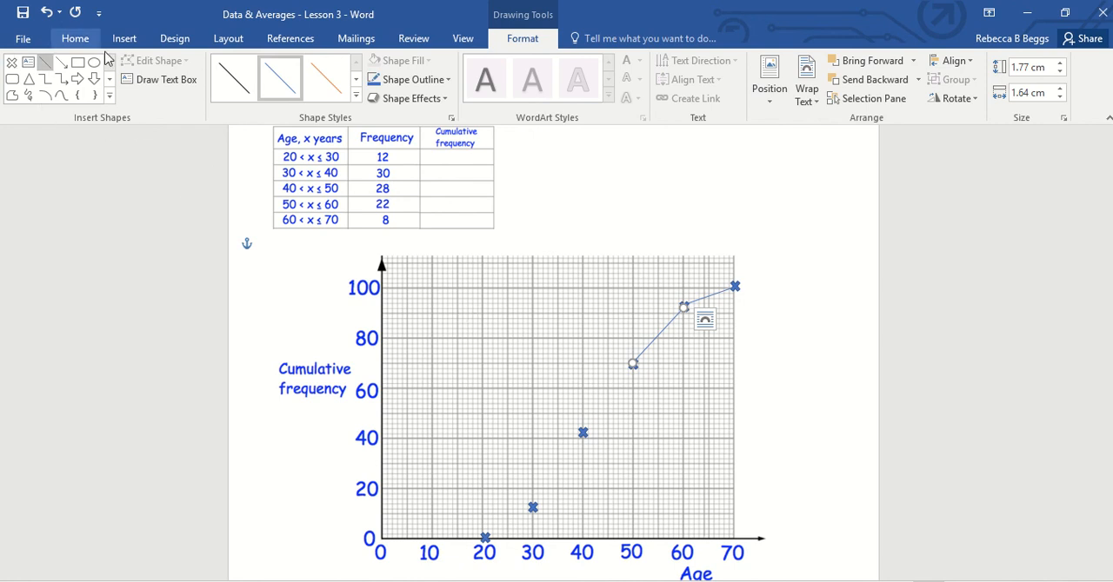
mouse_move(100, 118)
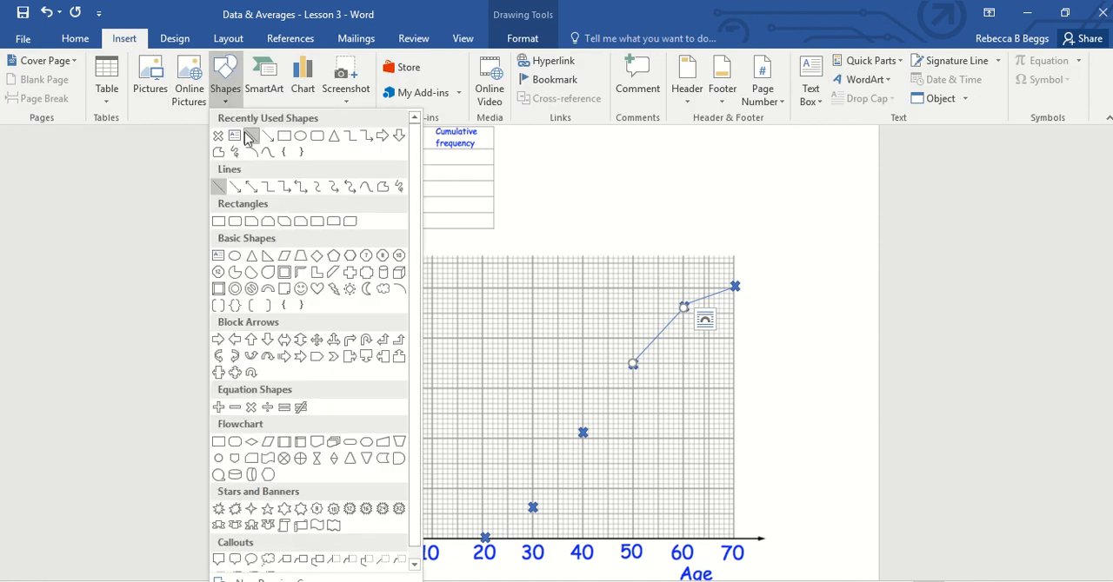
click(623, 367)
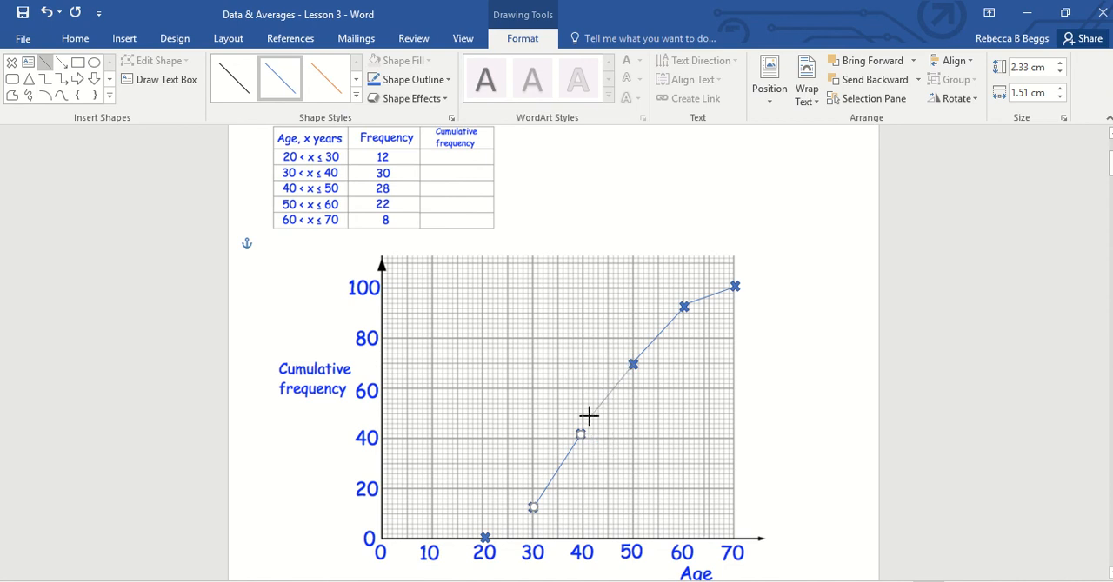
drag(581, 435, 633, 363)
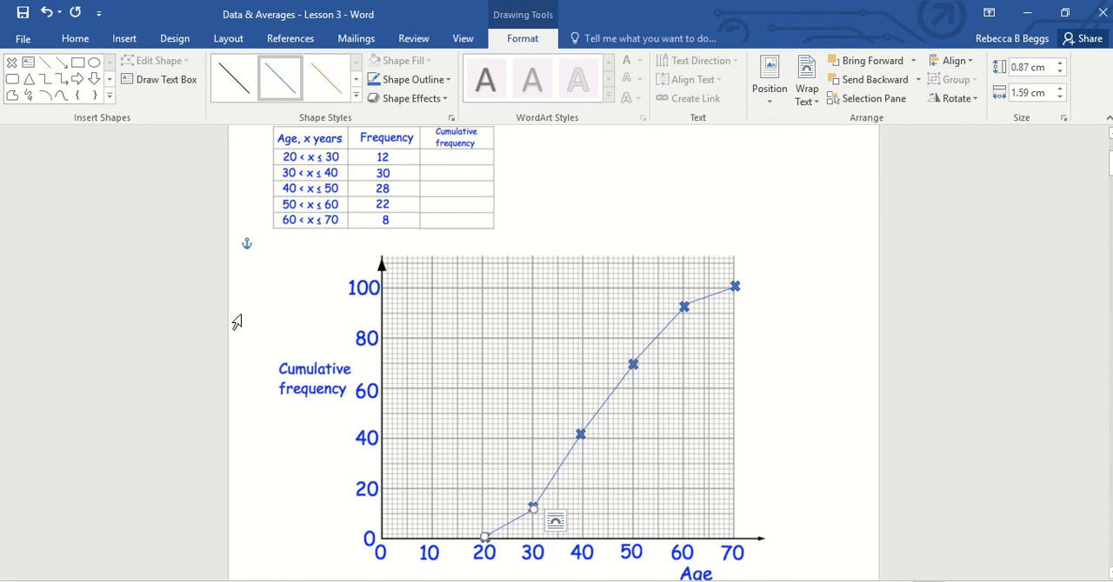
mouse_move(263, 372)
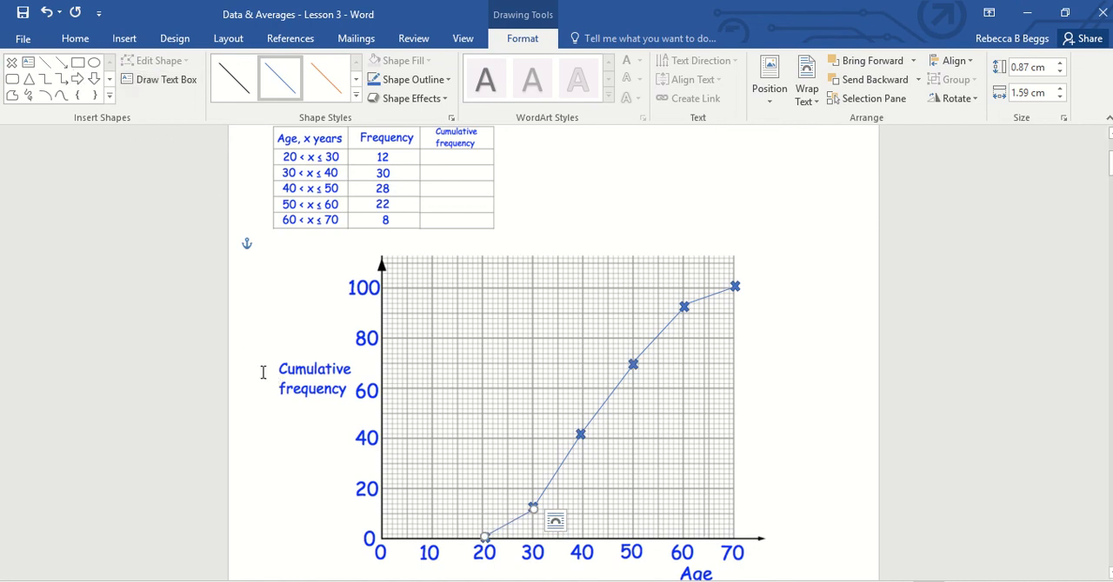
Scroll down to the Upper and Lower Quartiles salary graph.
scroll(down, 3)
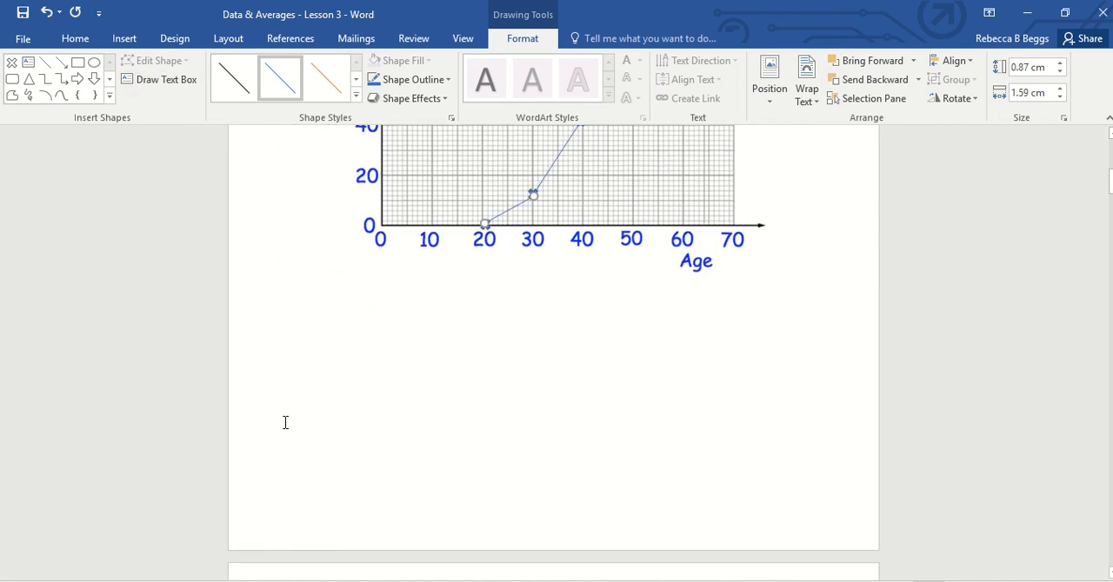
scroll(down, 3)
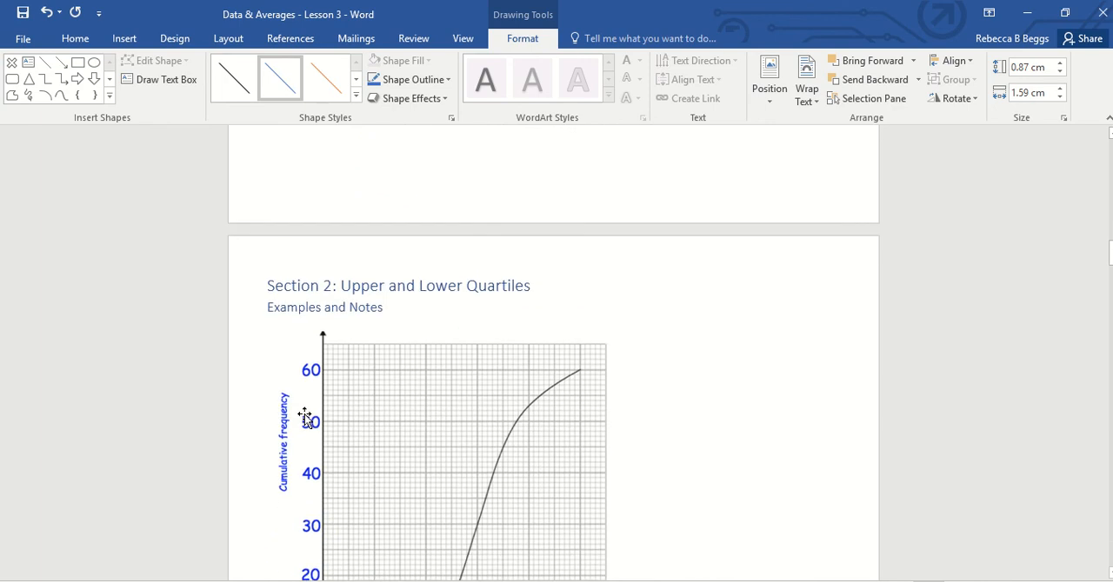
scroll(down, 3)
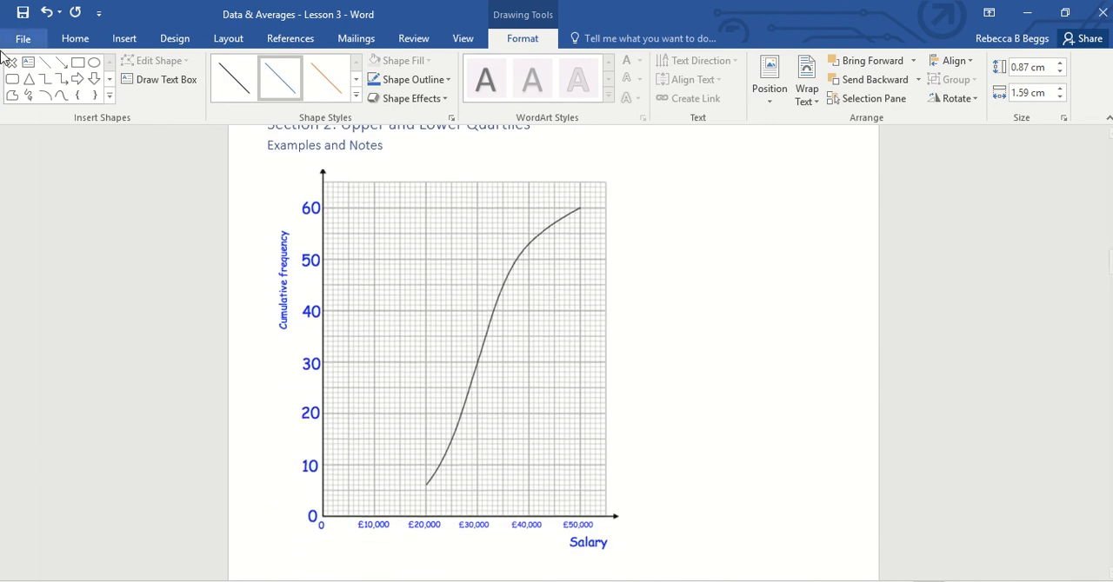
mouse_move(45, 62)
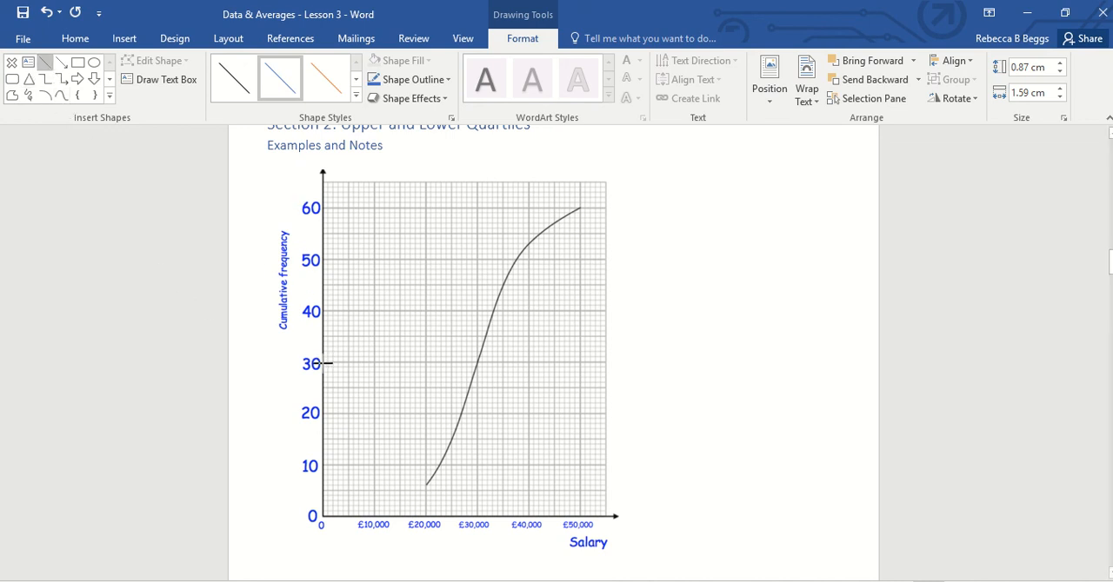
Draw guide lines from frequencies 30 and 15 to the curve and down to the salary axis.
drag(324, 362, 479, 359)
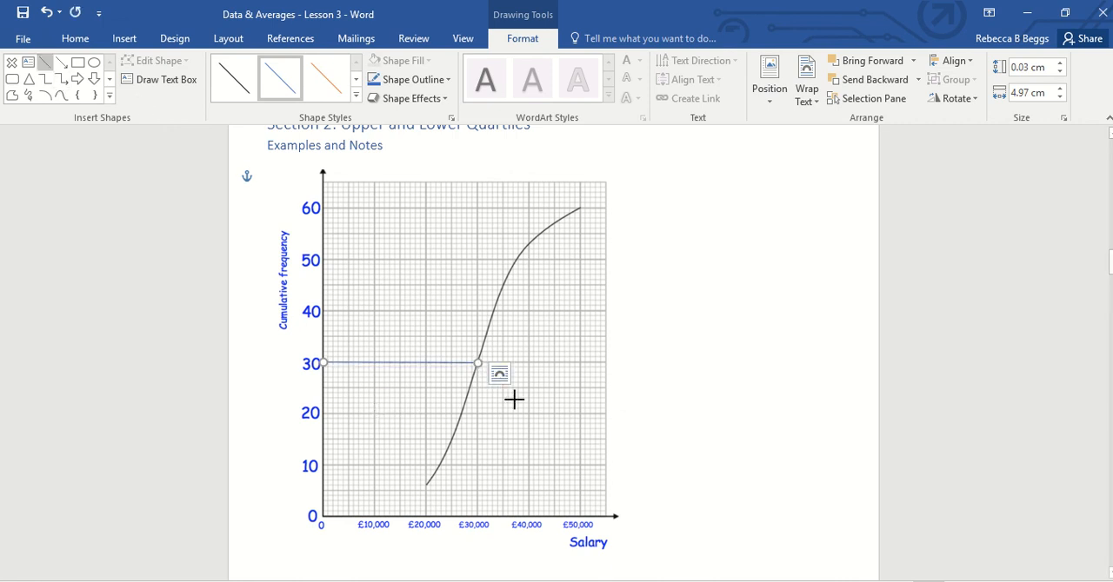
drag(477, 363, 477, 516)
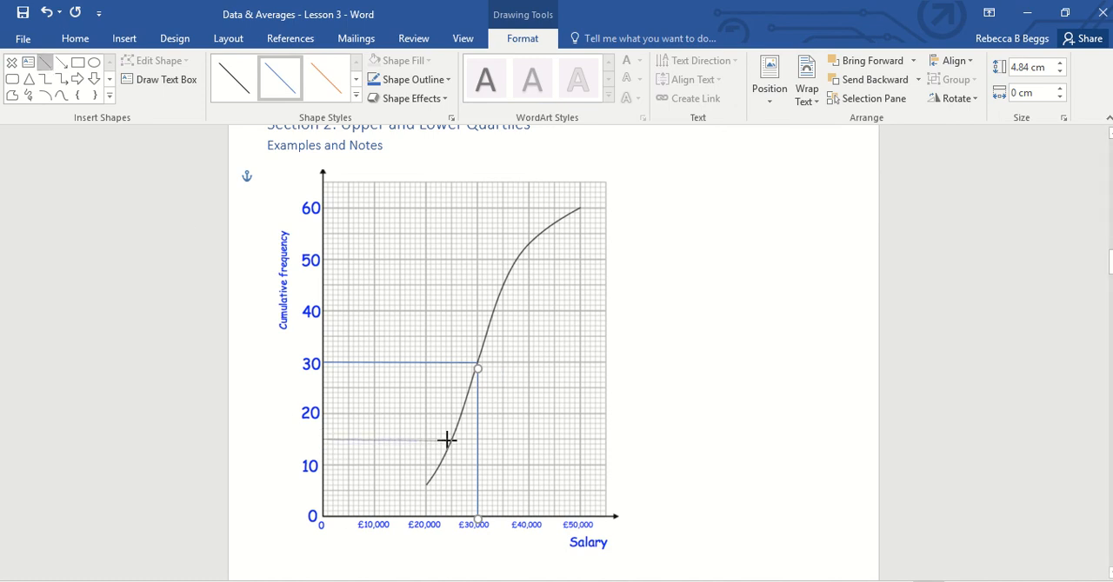
drag(322, 439, 448, 439)
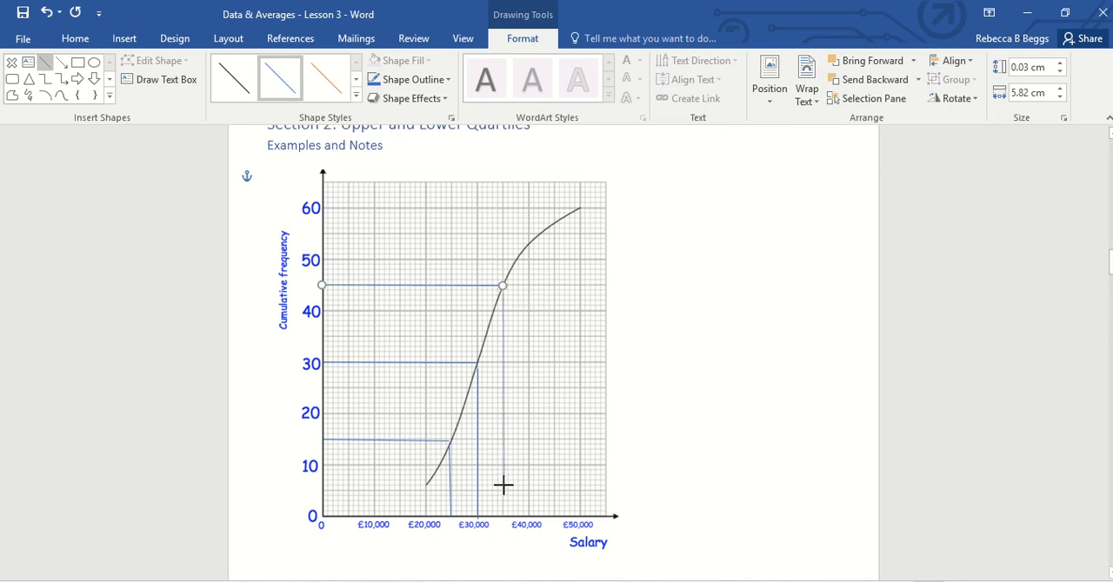
drag(503, 286, 502, 513)
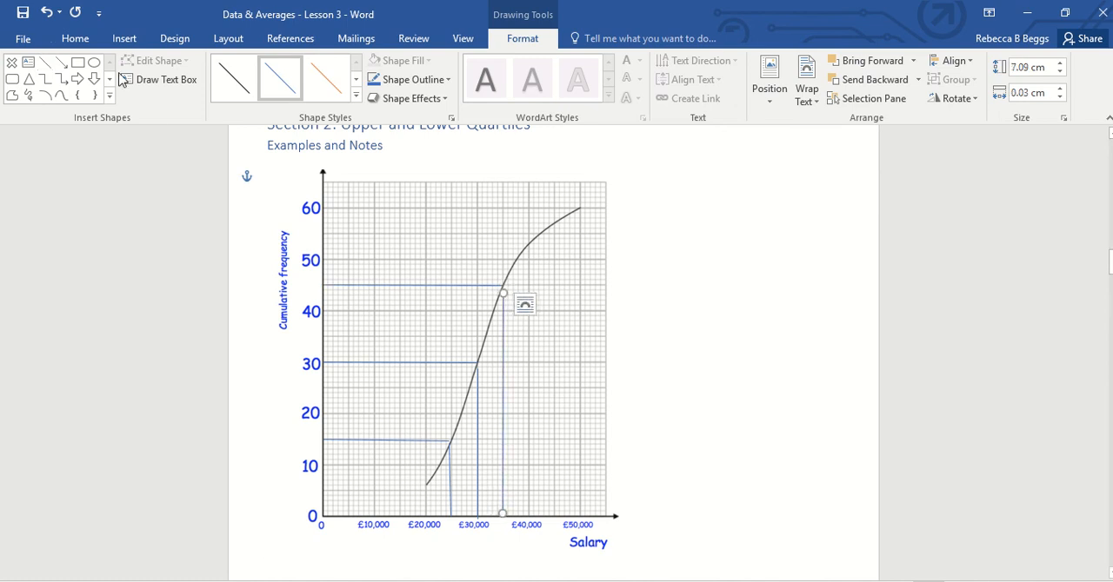
click(450, 517)
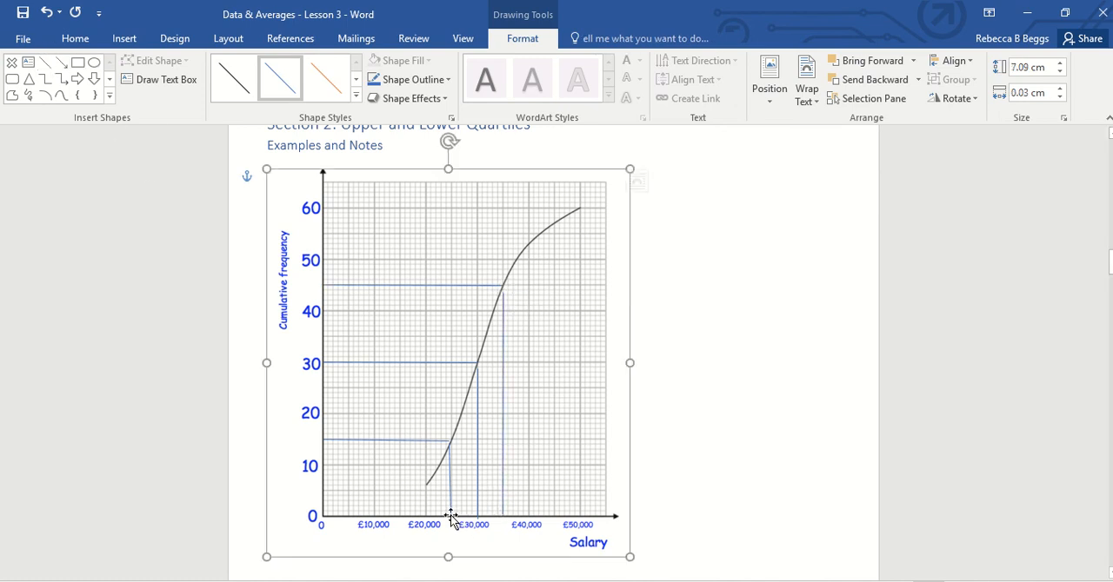
click(448, 456)
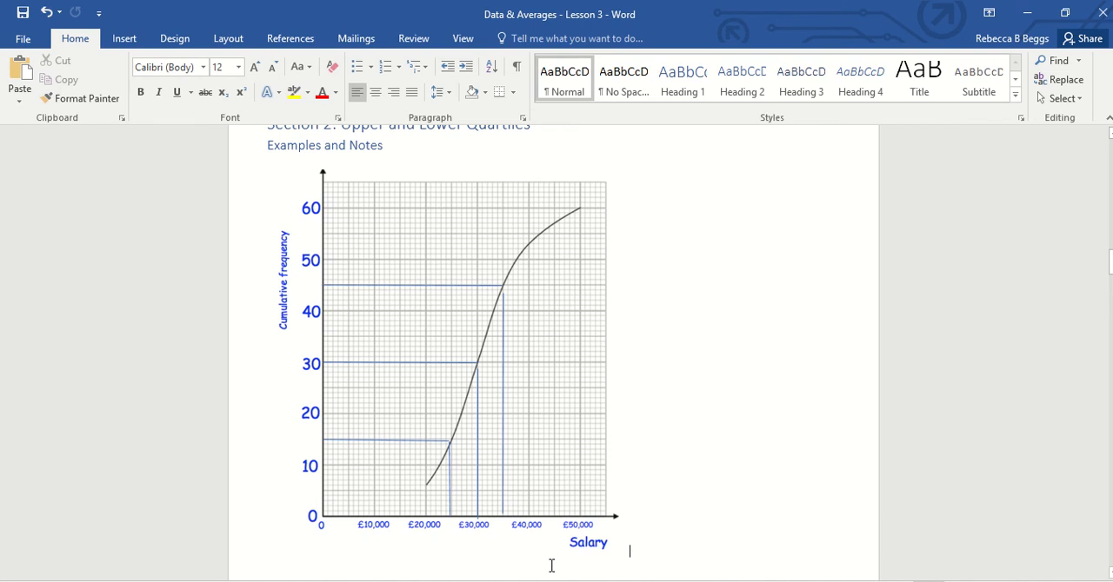
mouse_move(581, 557)
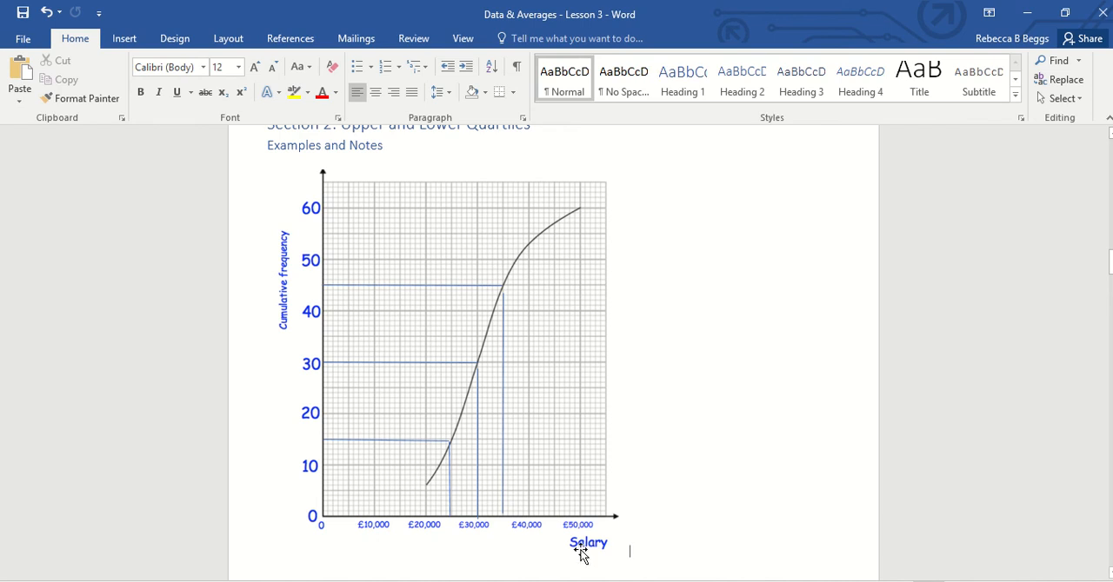